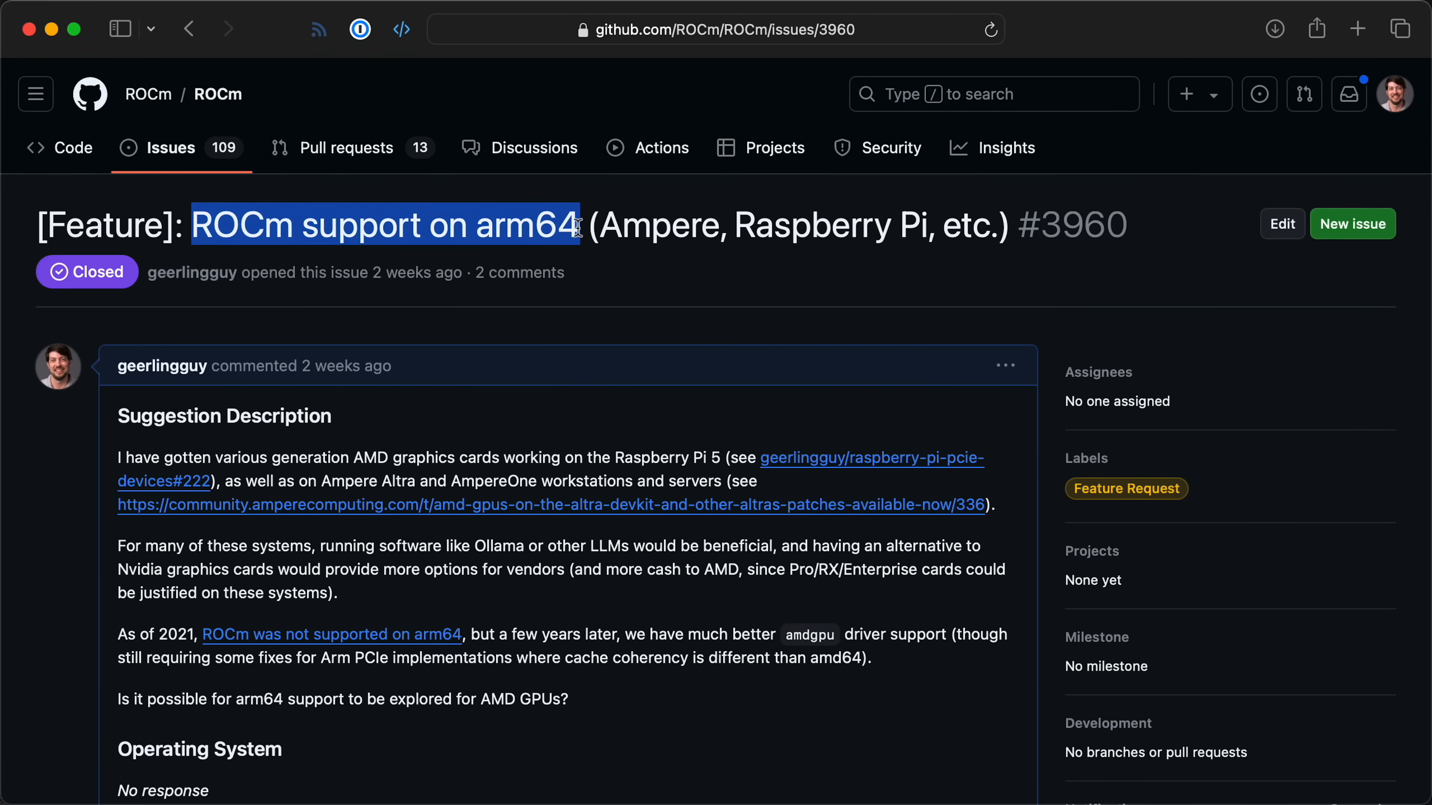
pyautogui.scroll(-3)
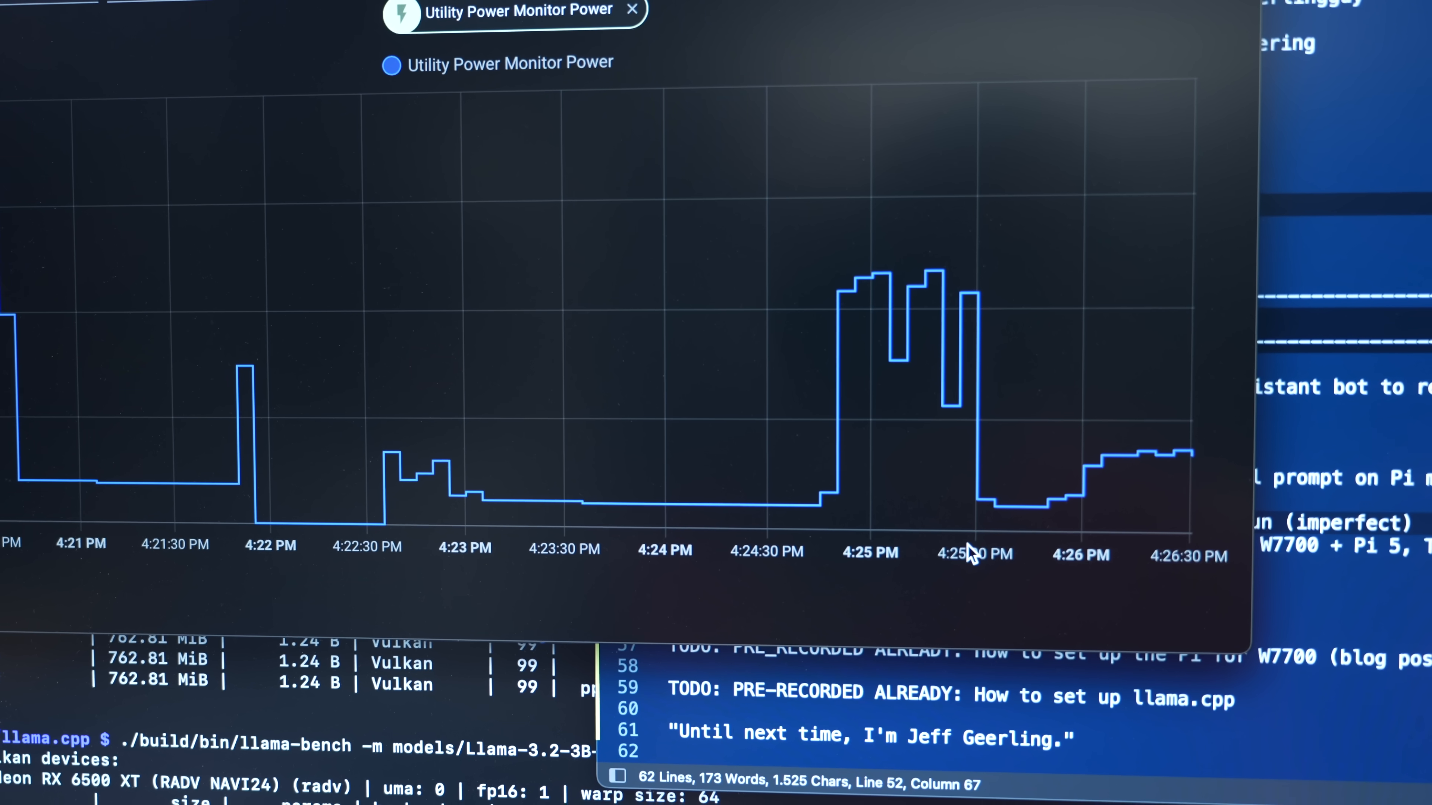
pyautogui.moveTo(1009, 517)
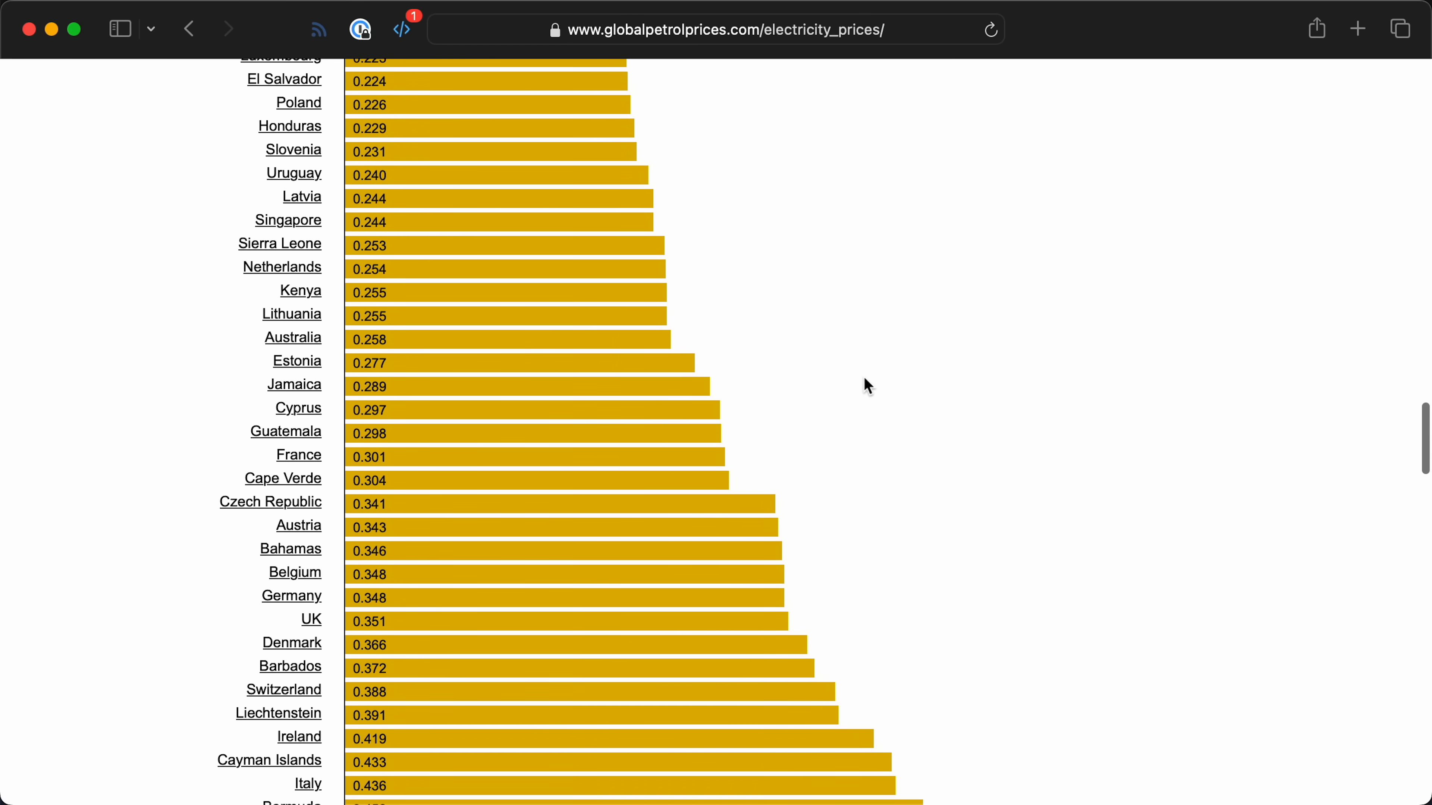
pyautogui.scroll(-3)
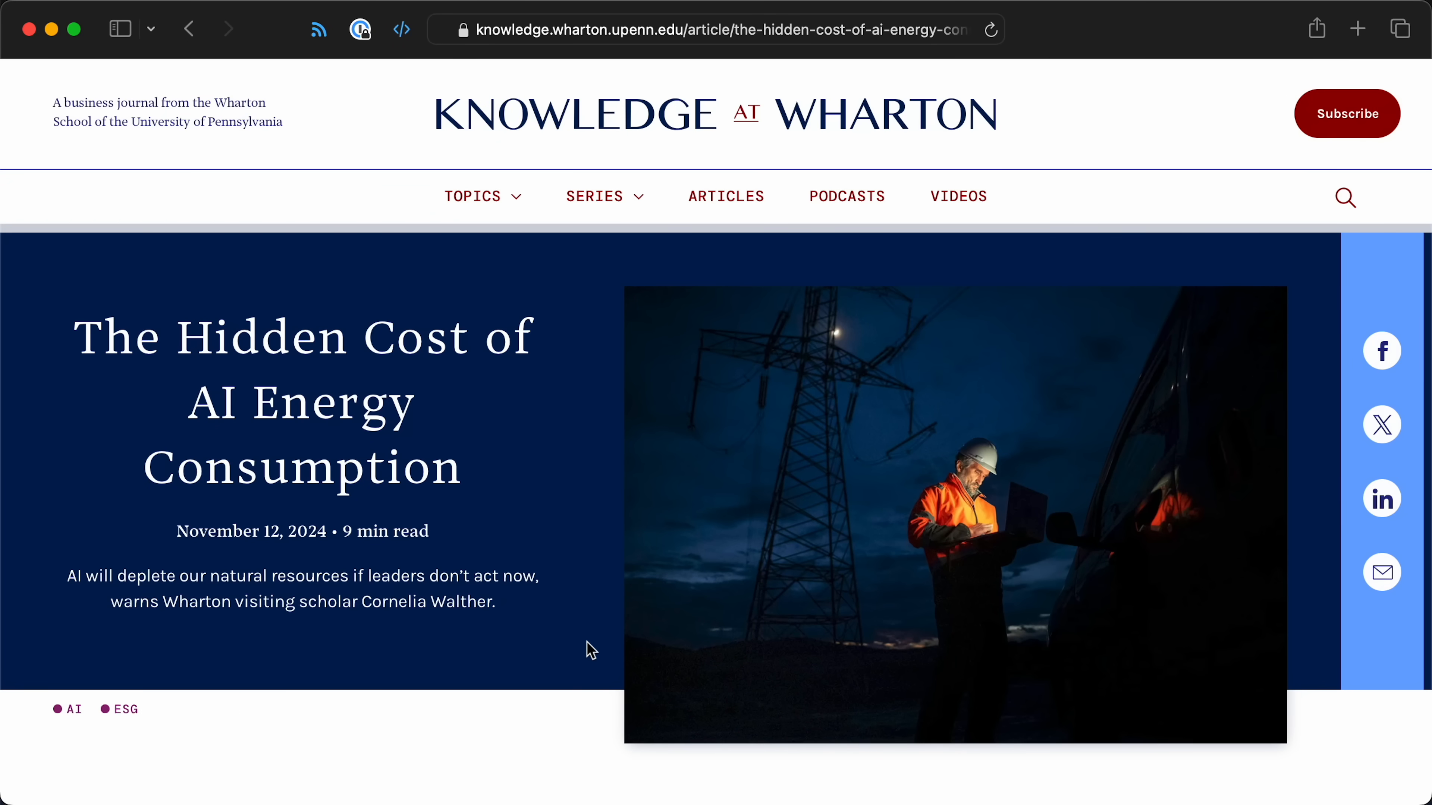
pyautogui.scroll(-3)
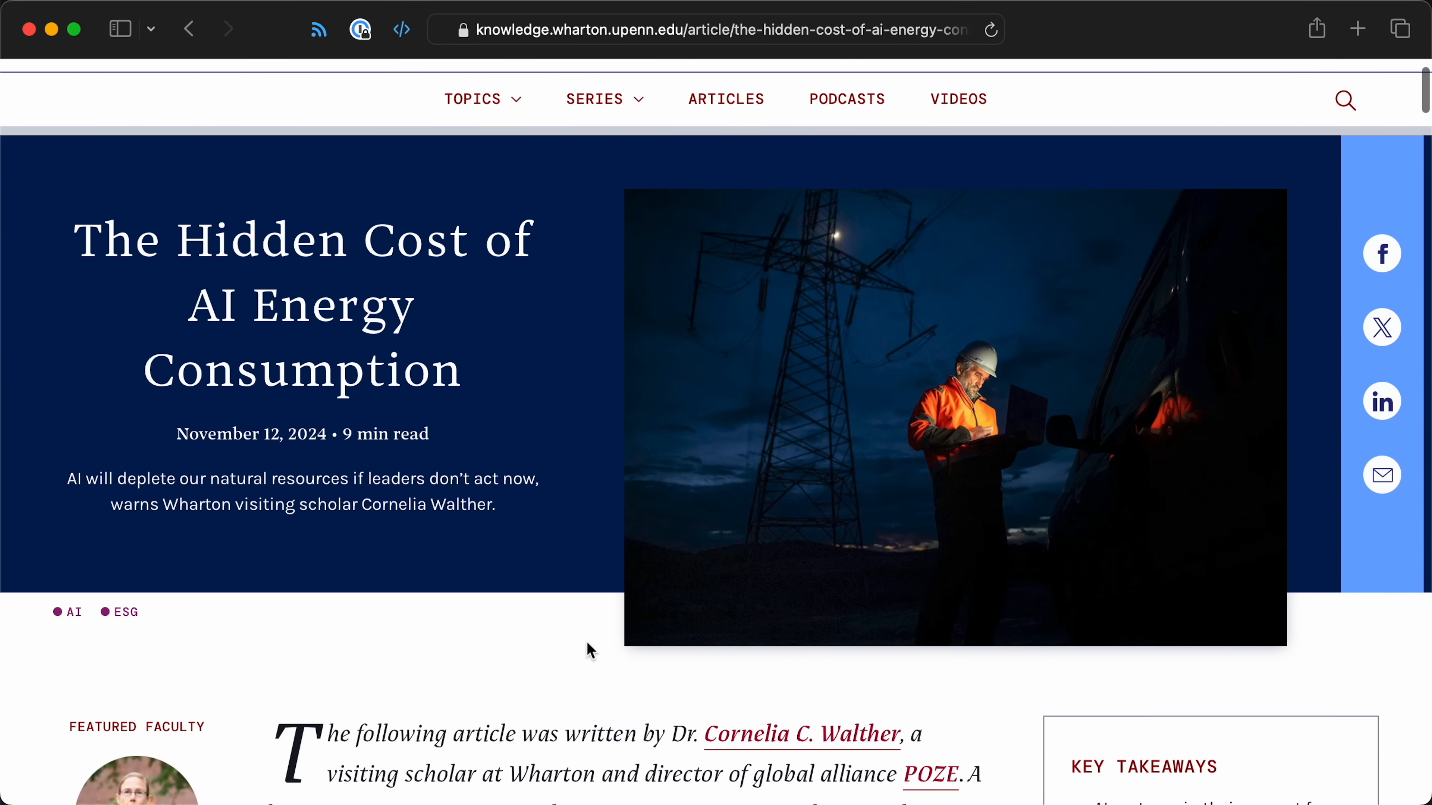
pyautogui.scroll(-3)
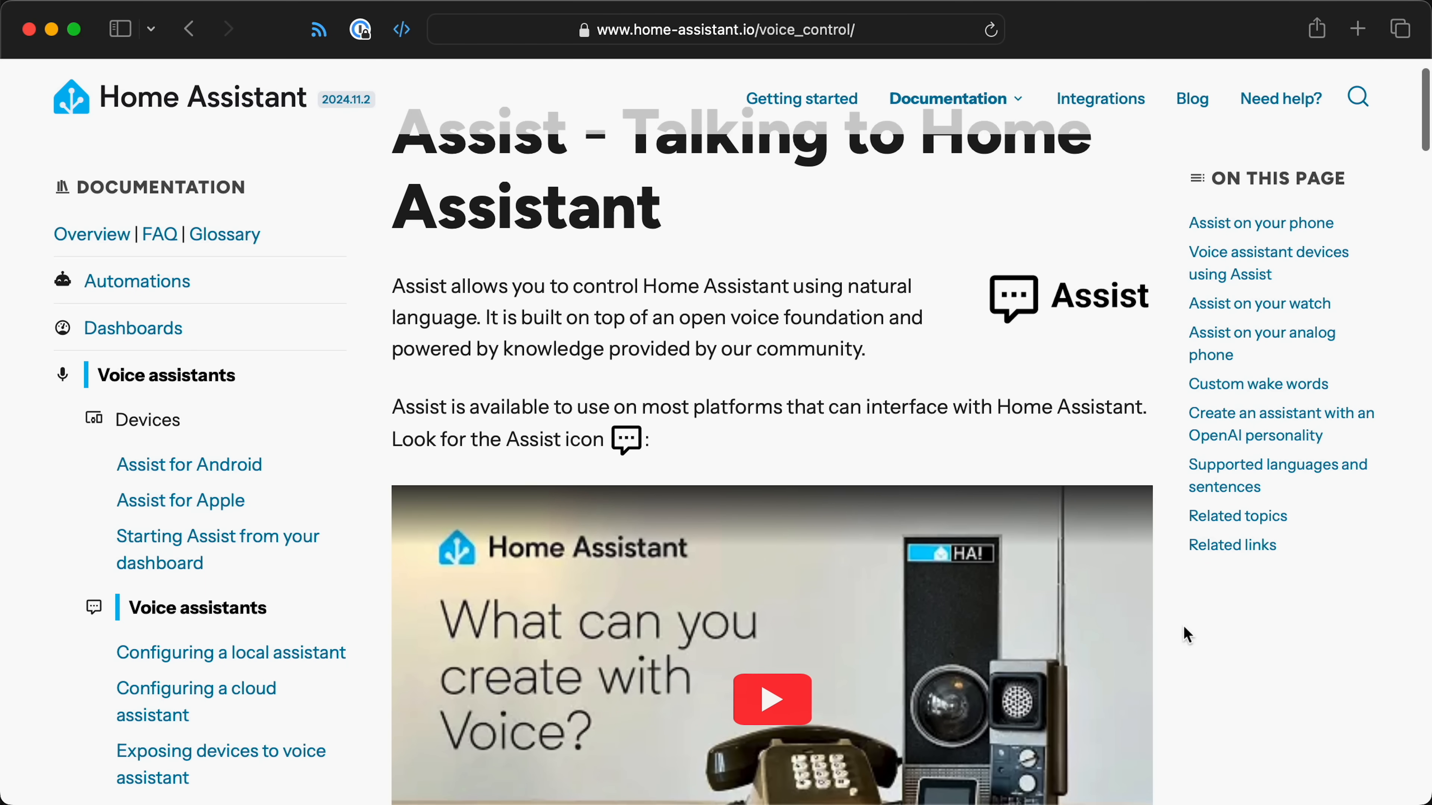
pyautogui.scroll(-3)
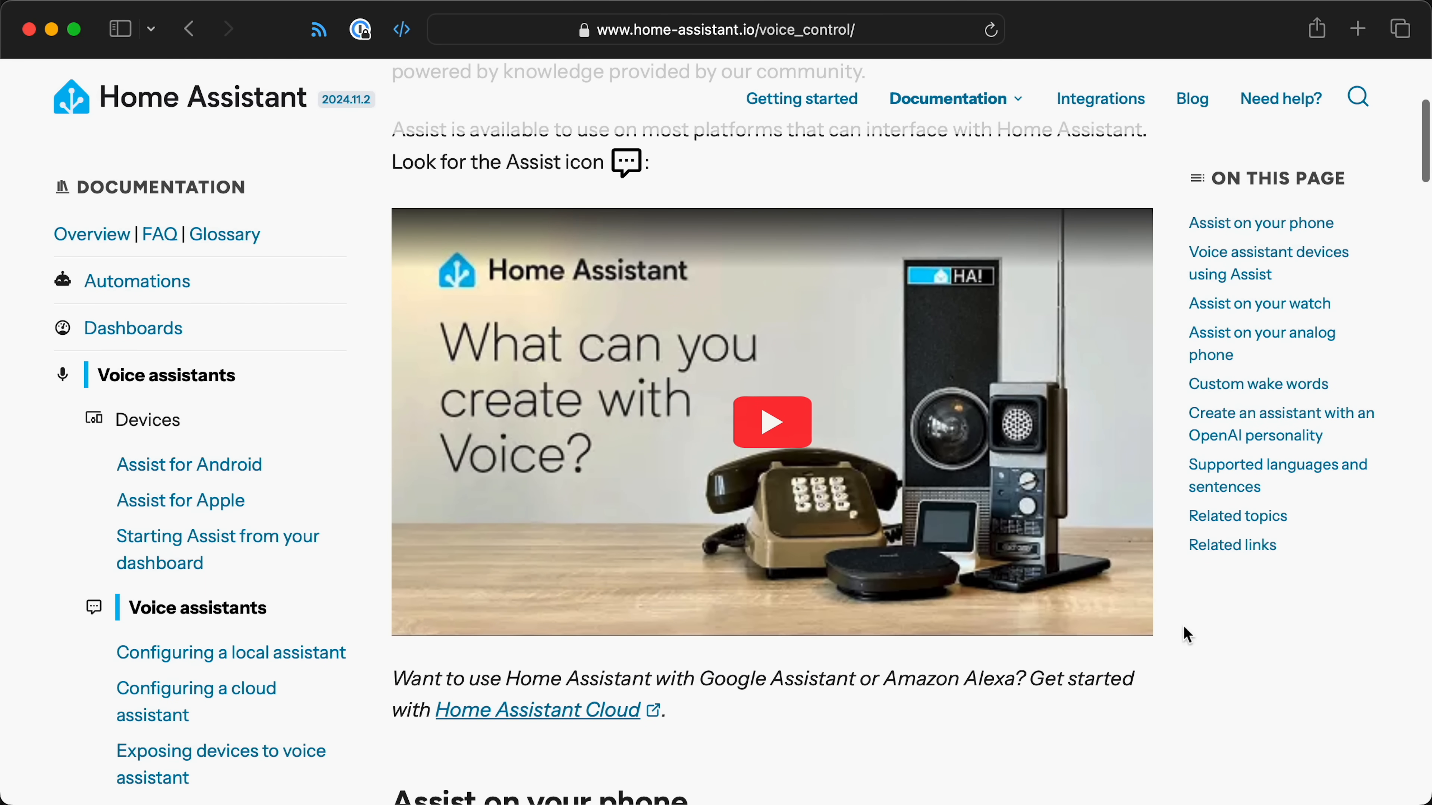